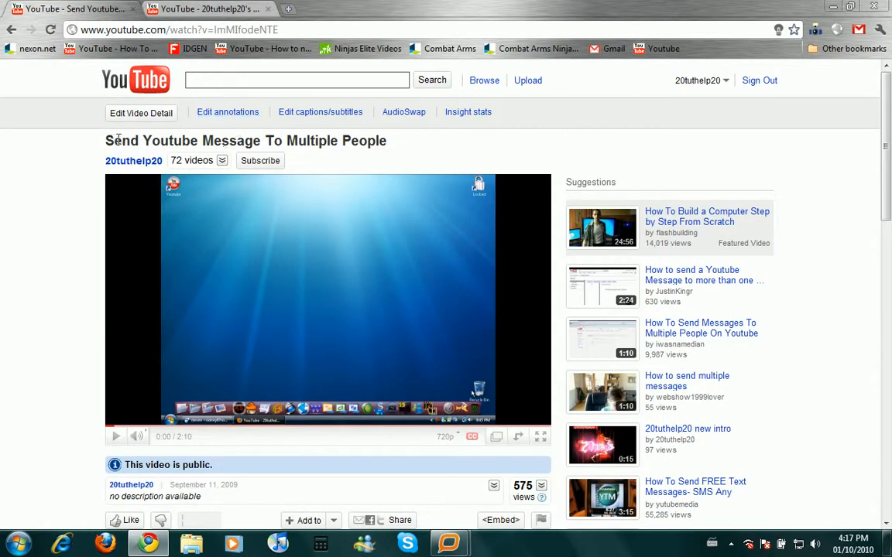
# Select a video title, scroll, then open Account from the username dropdown
pyautogui.tripleClick(246, 140)
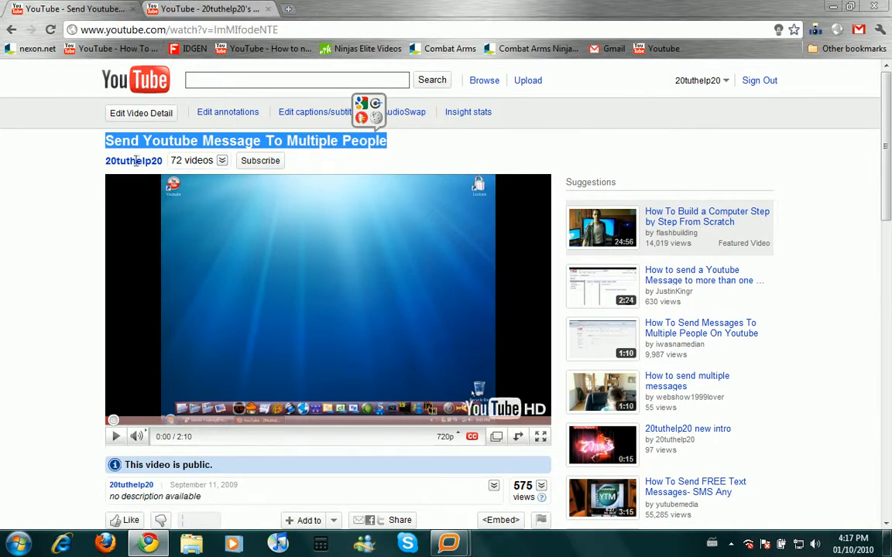
pyautogui.scroll(-3)
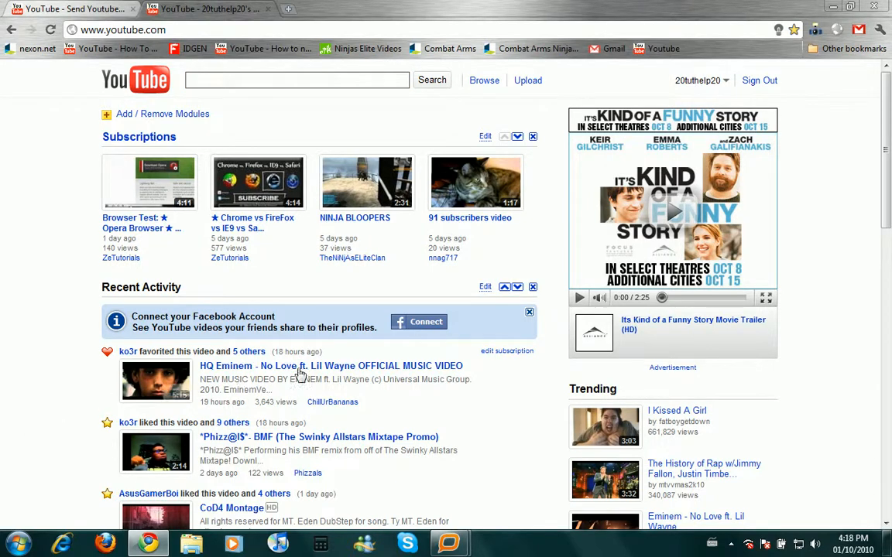
pyautogui.moveTo(40, 294)
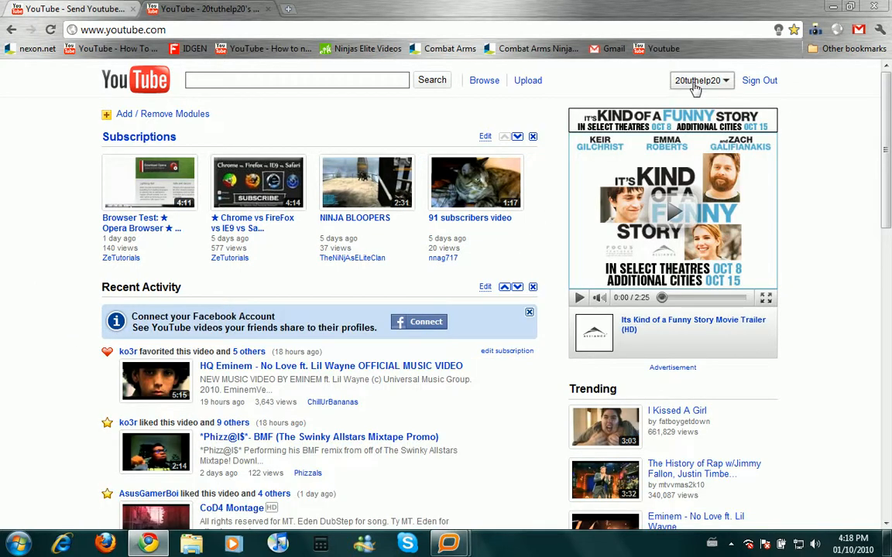
pyautogui.click(695, 80)
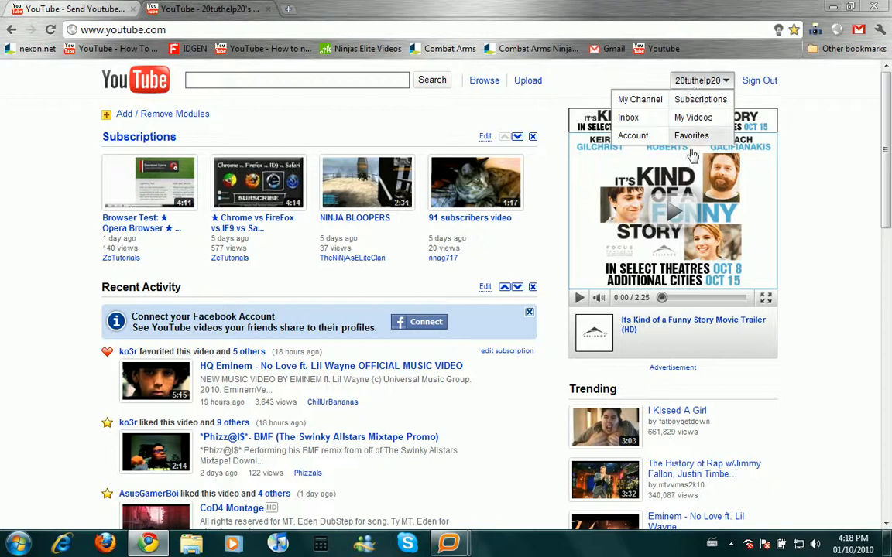
pyautogui.click(632, 136)
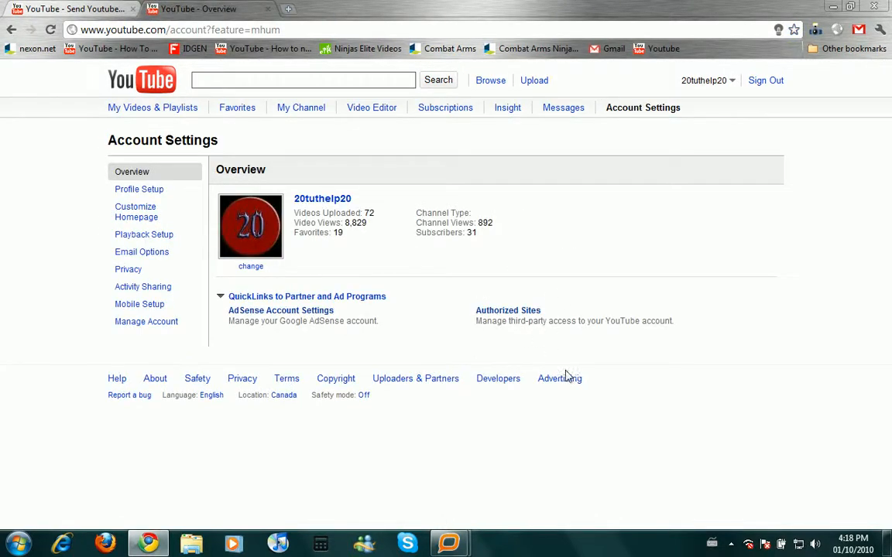
pyautogui.moveTo(569, 113)
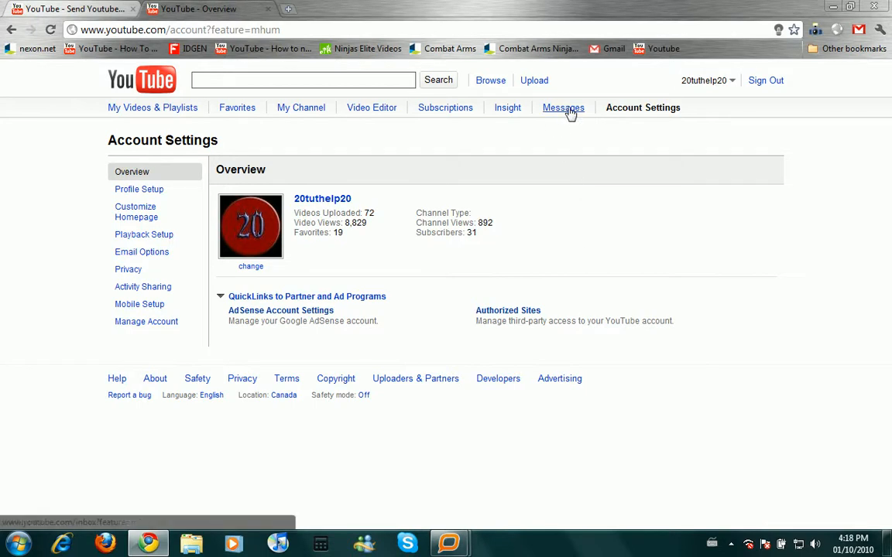
# Switch to the Messages tab to view received comments and messages
pyautogui.click(563, 107)
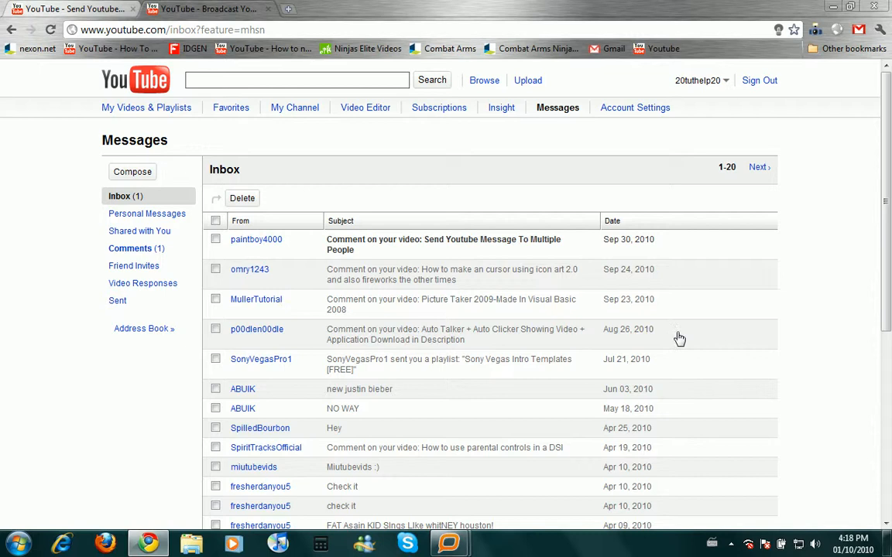
pyautogui.moveTo(681, 335)
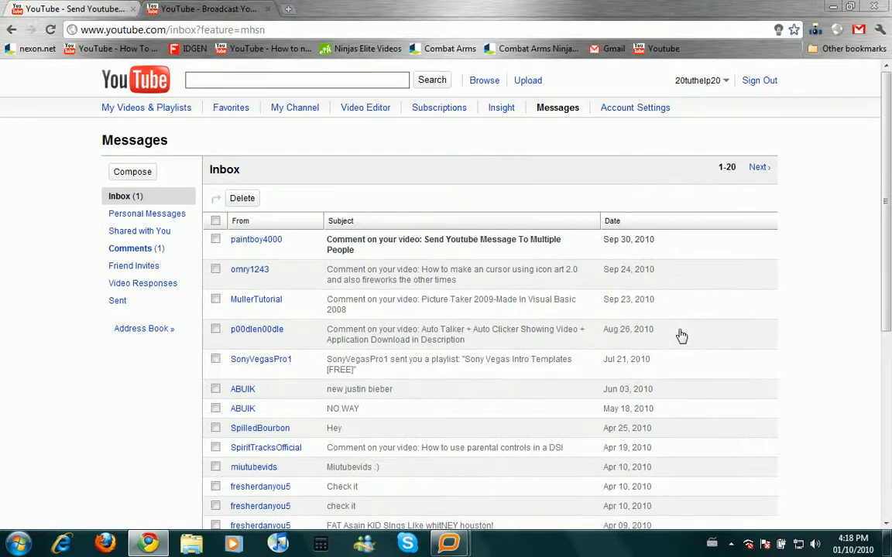
pyautogui.moveTo(236, 330)
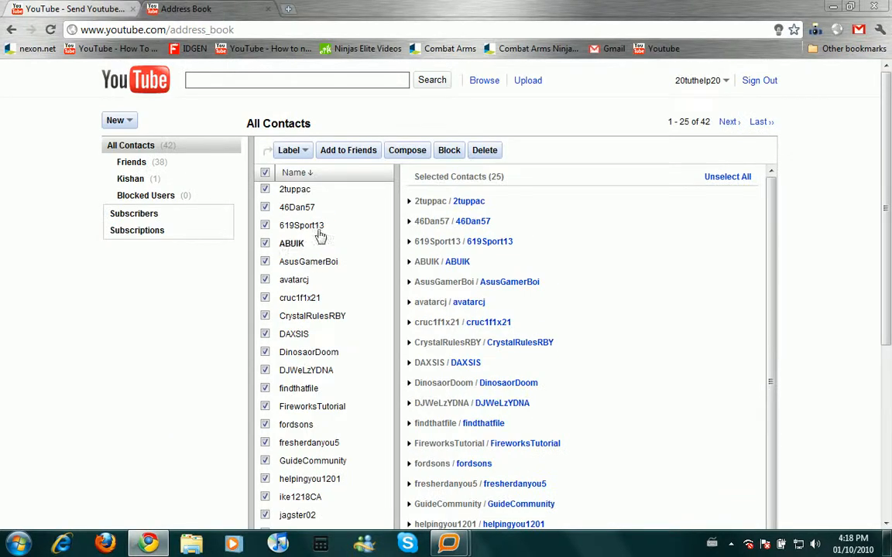
pyautogui.moveTo(407, 154)
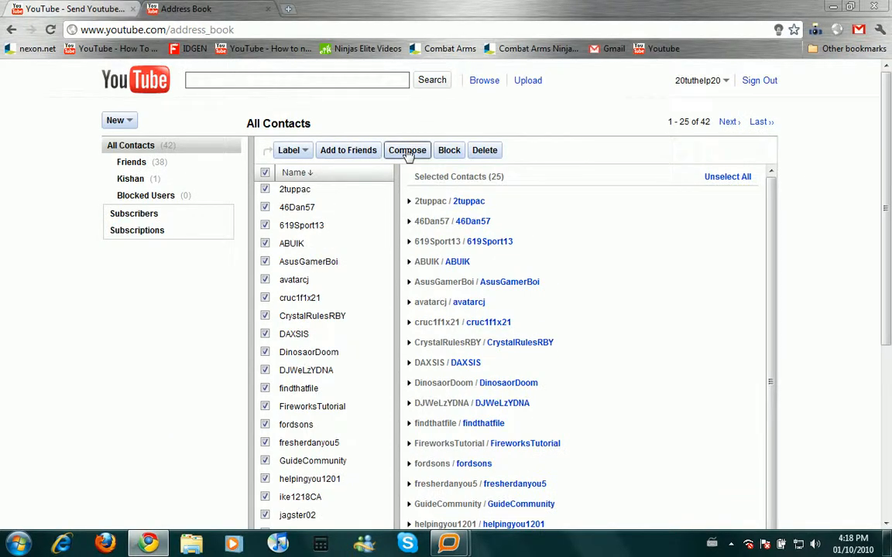
# Compose a new message to the 25 selected address-book contacts
pyautogui.click(406, 150)
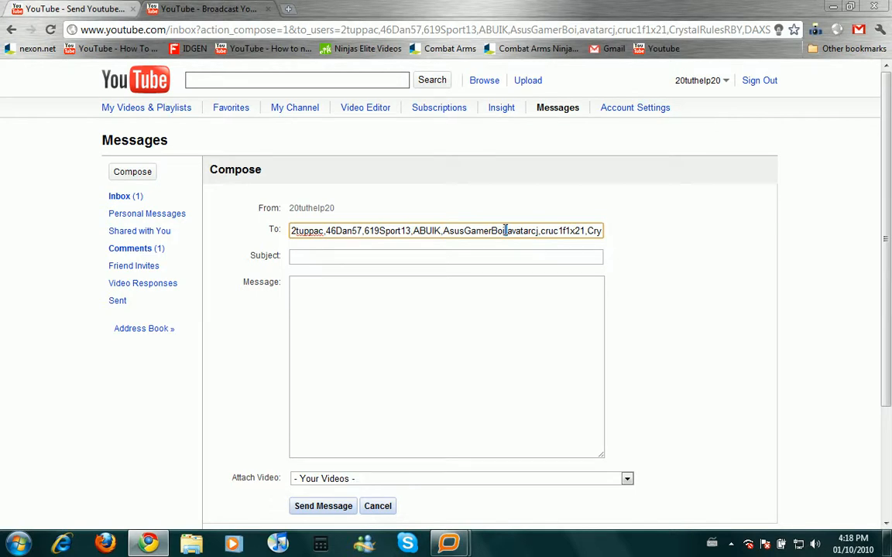
# Enter subject AKDH and message hello, then cancel the draft
pyautogui.click(446, 257)
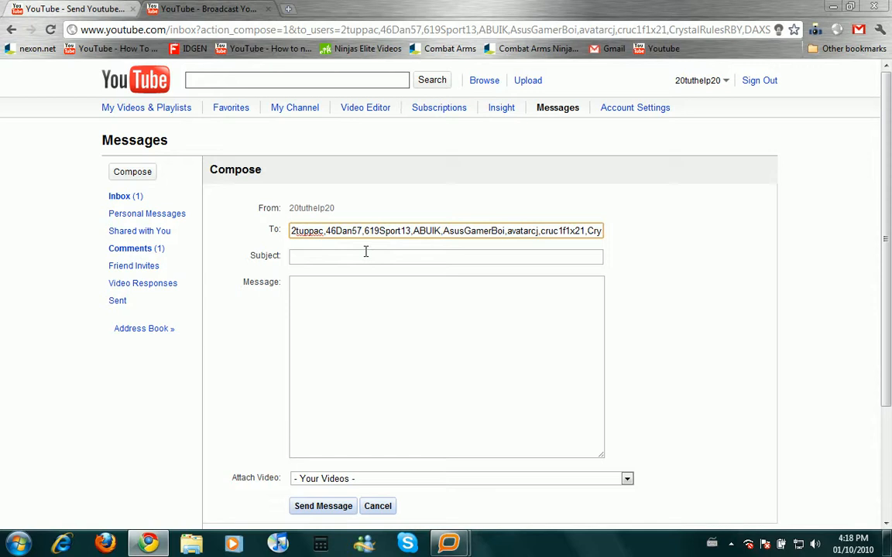
pyautogui.write('AKDH')
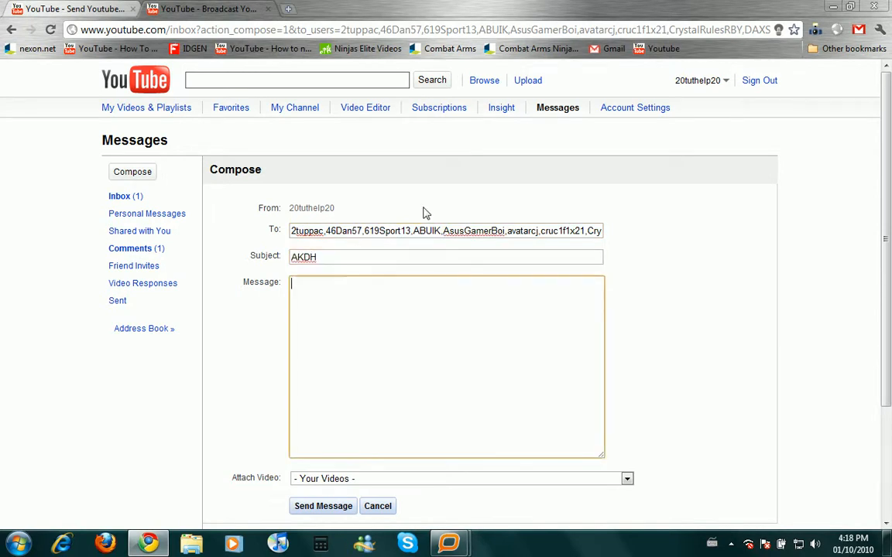
pyautogui.write('s')
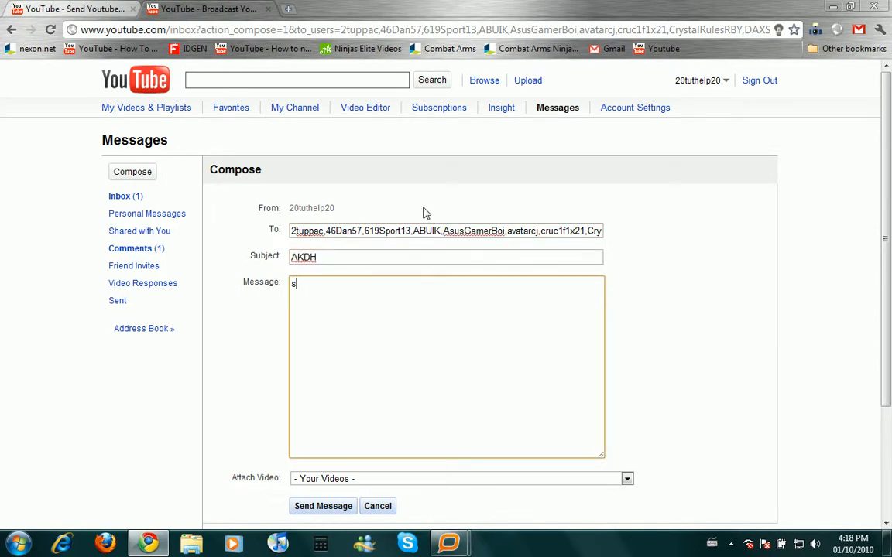
pyautogui.write('hello')
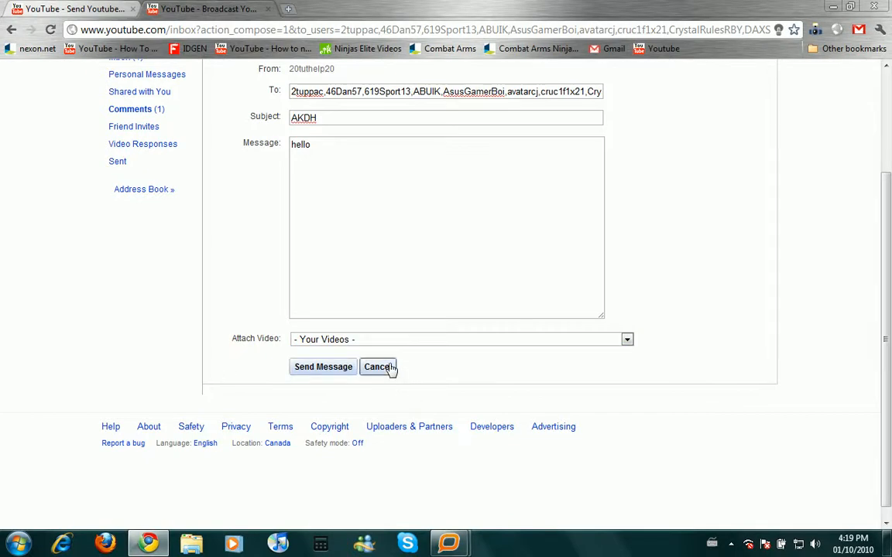
pyautogui.click(378, 367)
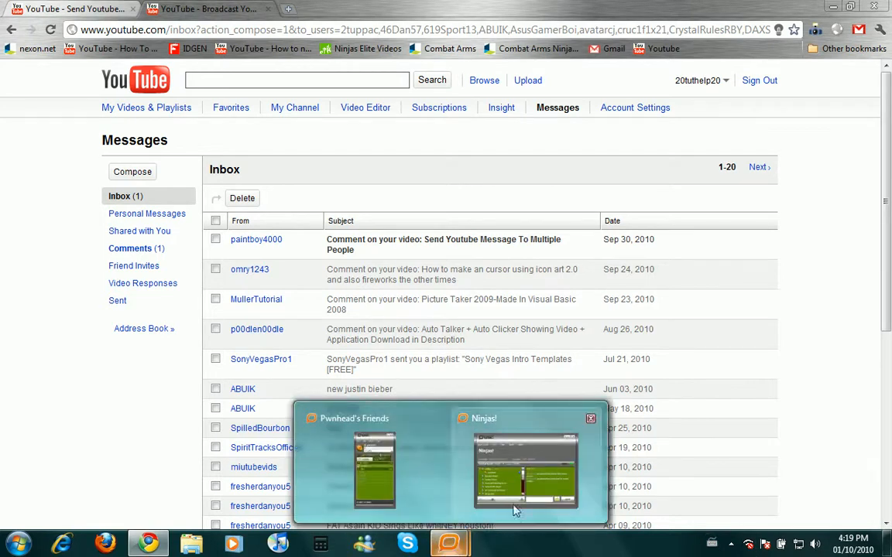
pyautogui.scroll(-3)
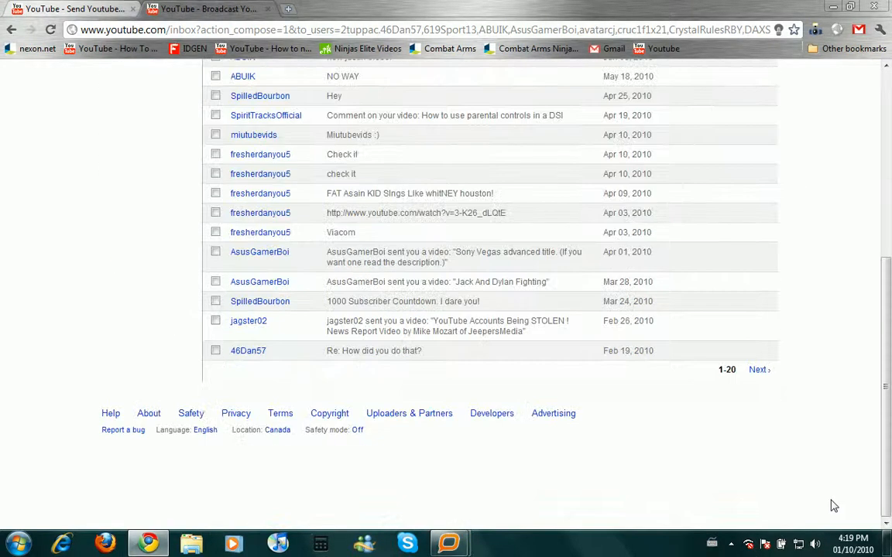
pyautogui.moveTo(38, 344)
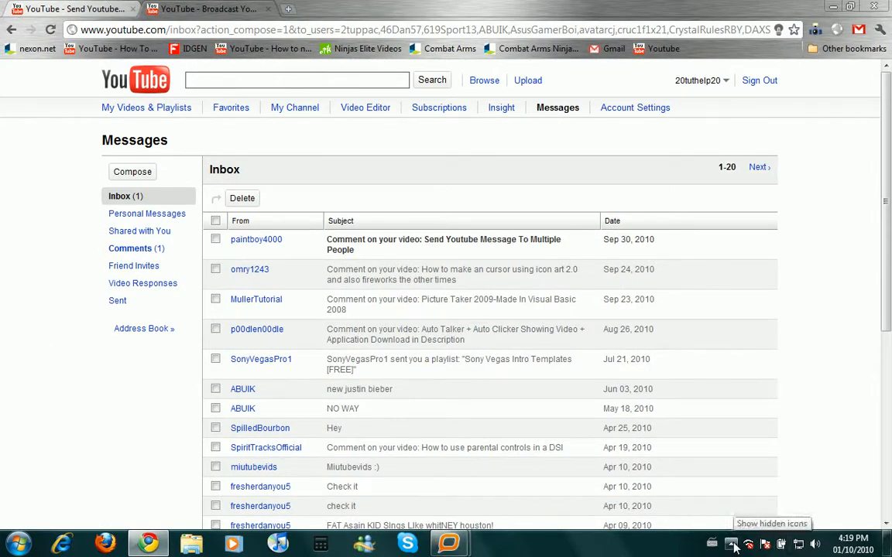
pyautogui.click(731, 540)
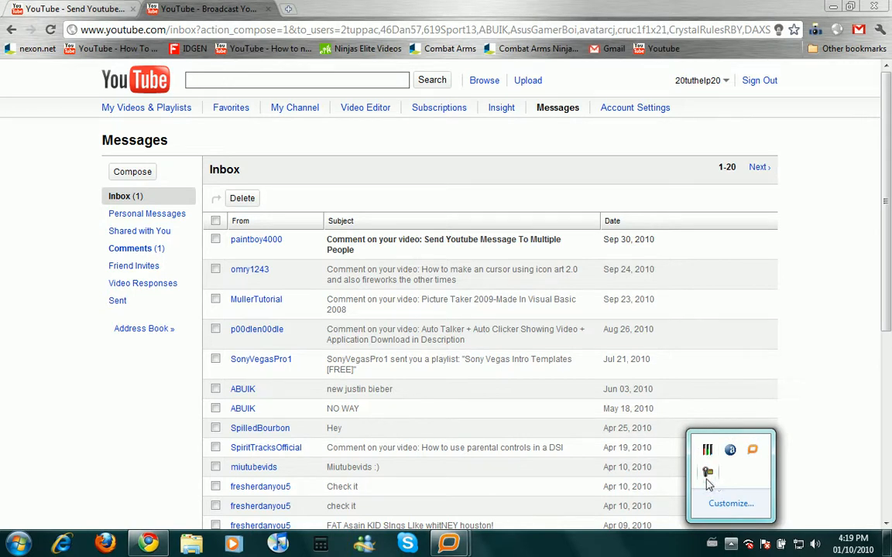
pyautogui.moveTo(711, 484)
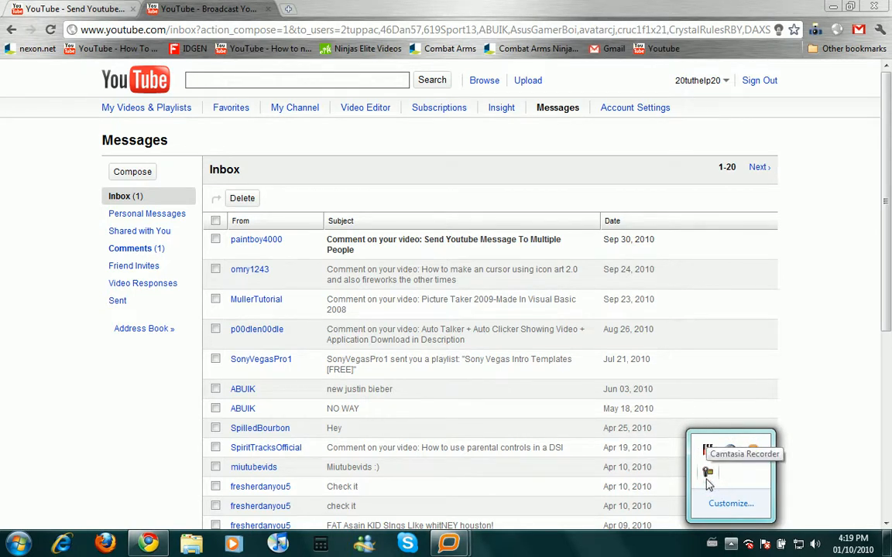